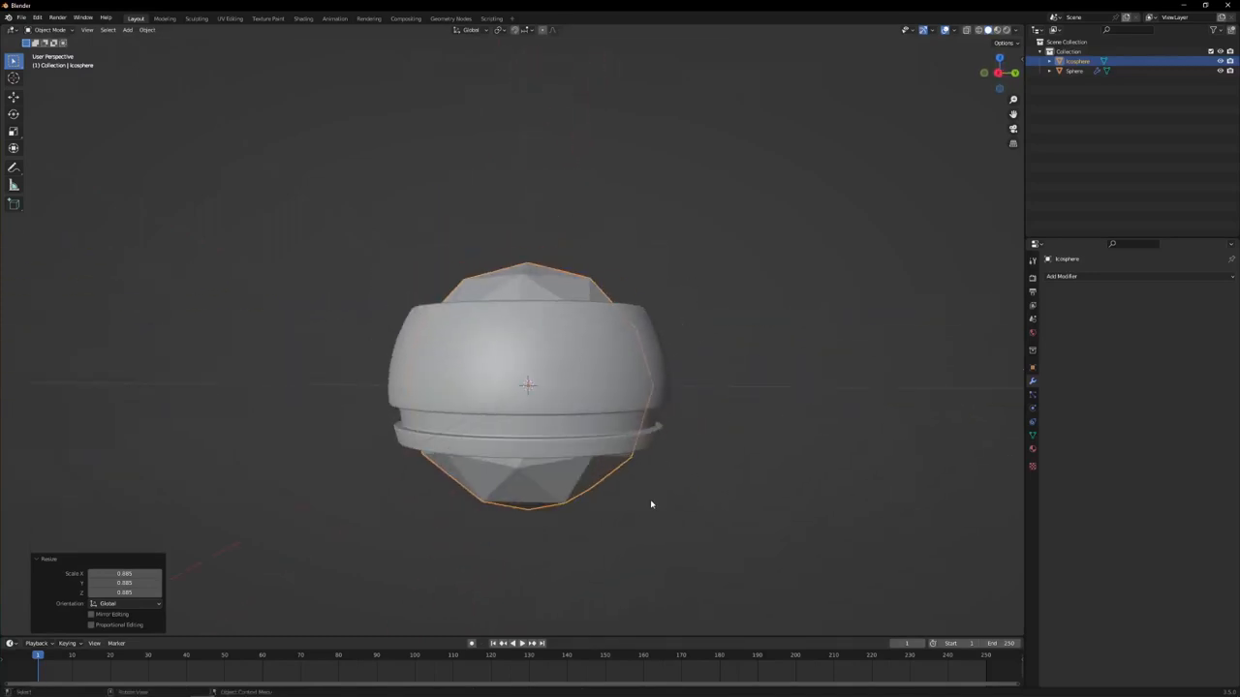
Toggle Edit Mode on the icosphere, ready to scale it to about 0.885 and duplicate it.
key("Tab")
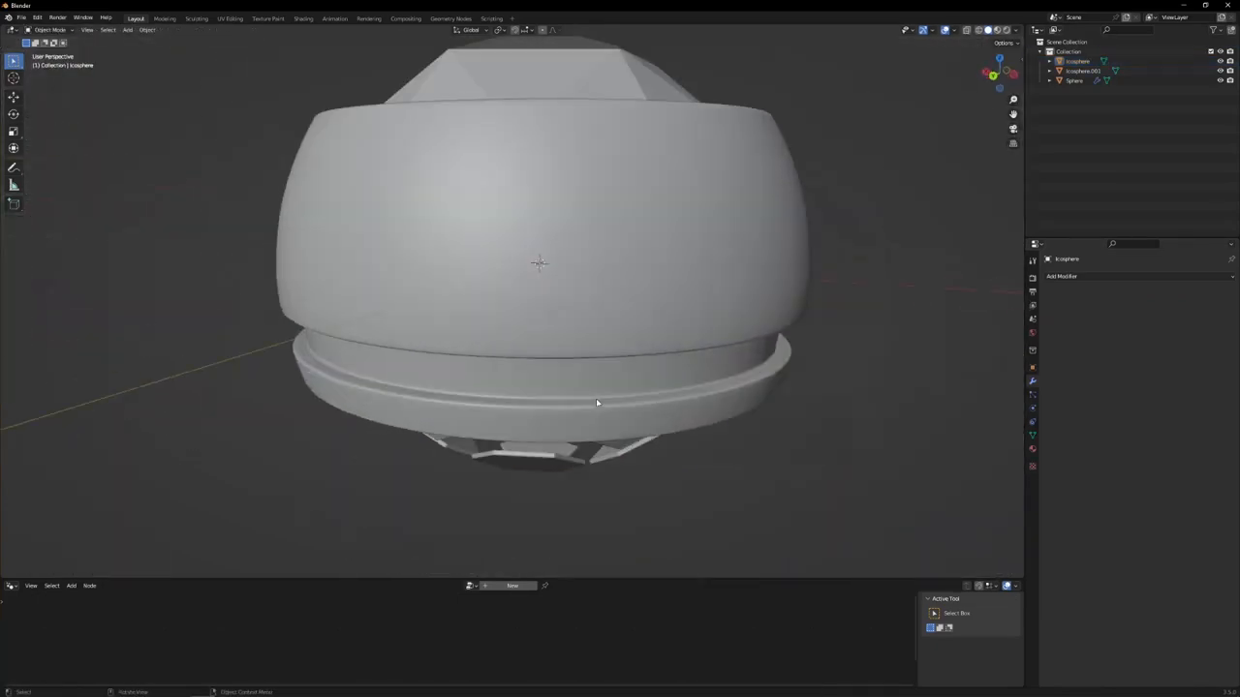
Arrange the Bezier tentacle's nodes: Resample Curve, cylinder Instance on Points, Realize Instances.
left_click_drag(597, 403, 734, 415)
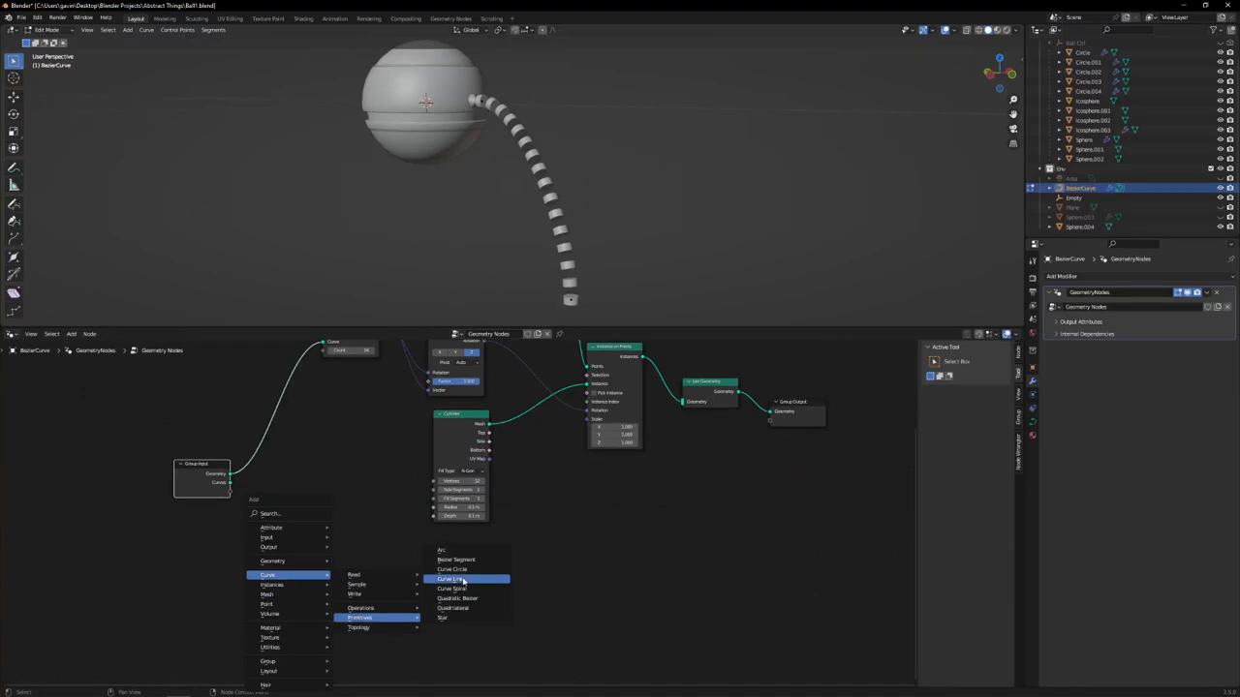
Add a straight Curve Line node to the tentacle's geometry node tree.
left_click(448, 579)
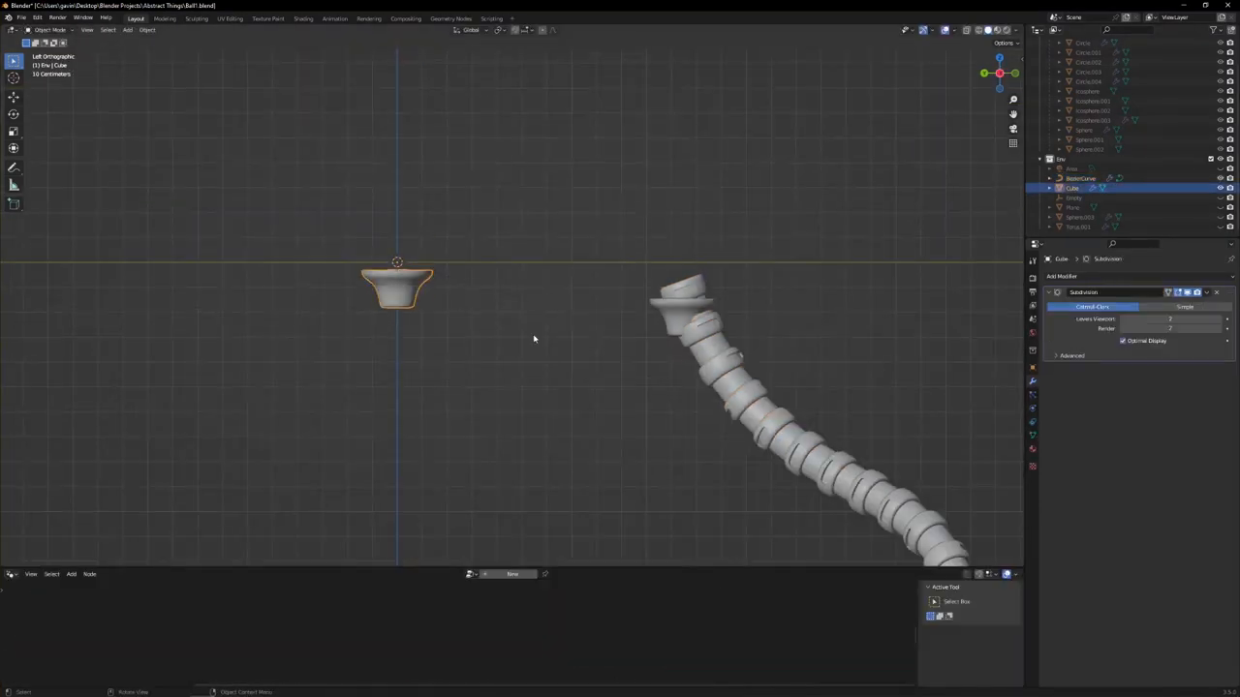
key("Tab")
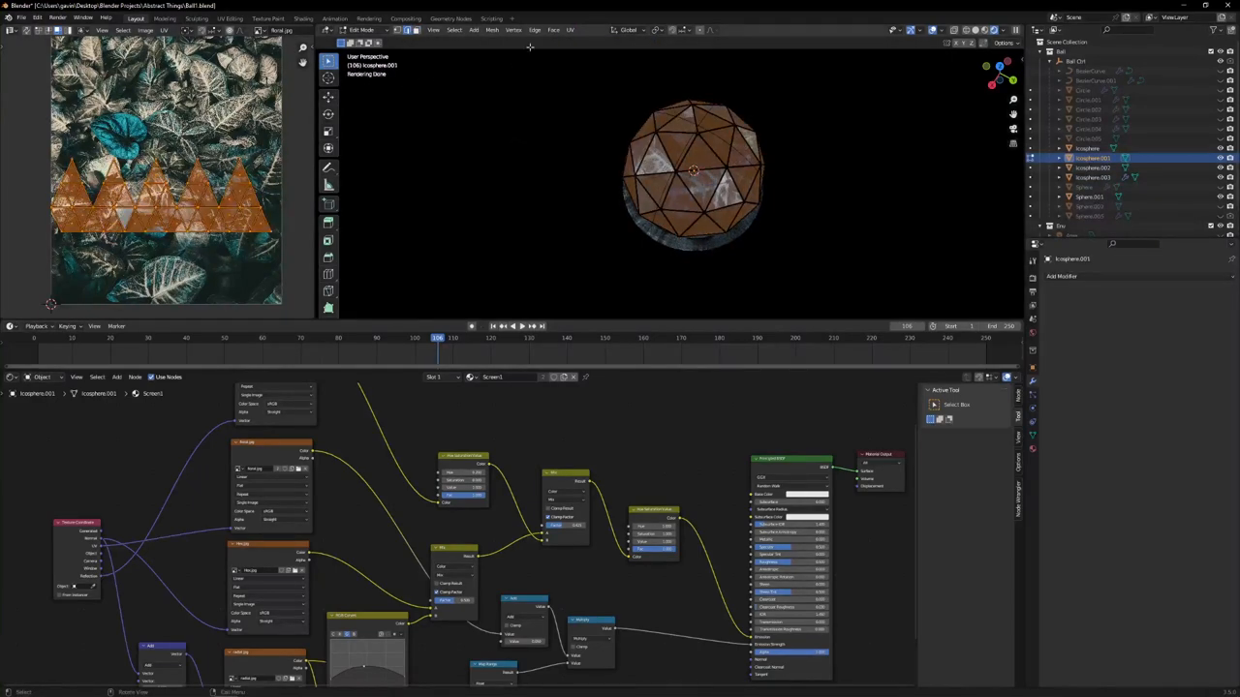
Clear all marked seams from the icosphere mesh using UV > Clear Seam.
left_click(578, 29)
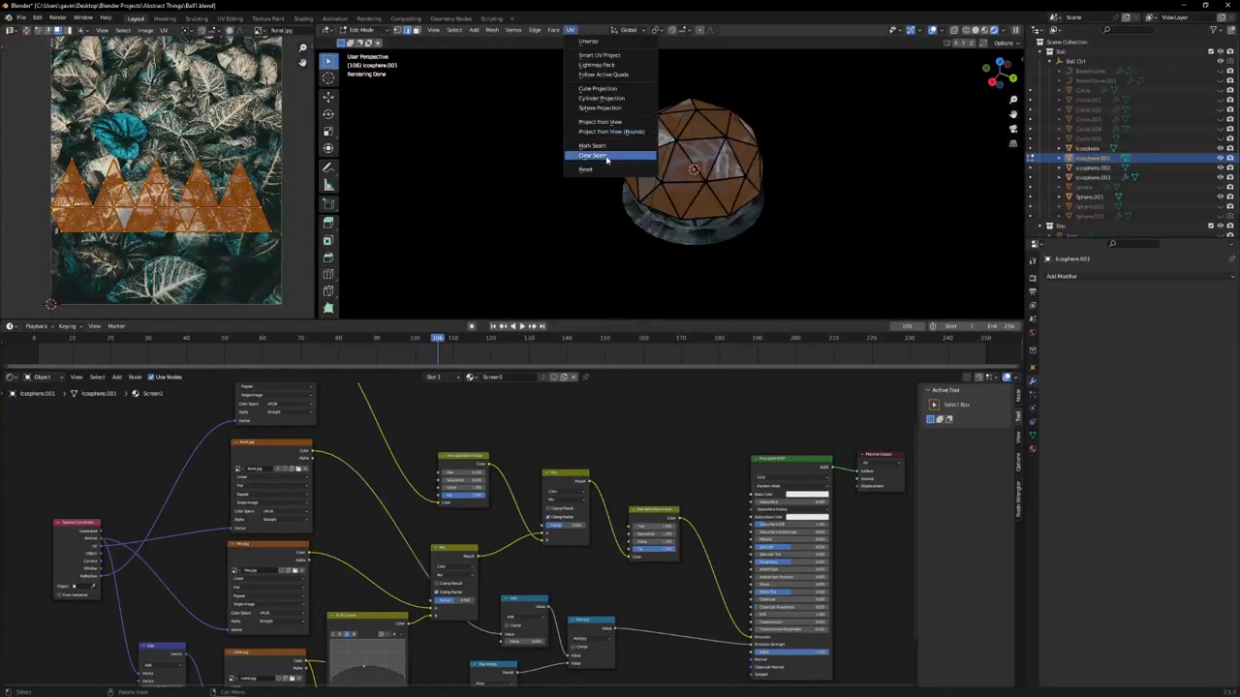
left_click(593, 155)
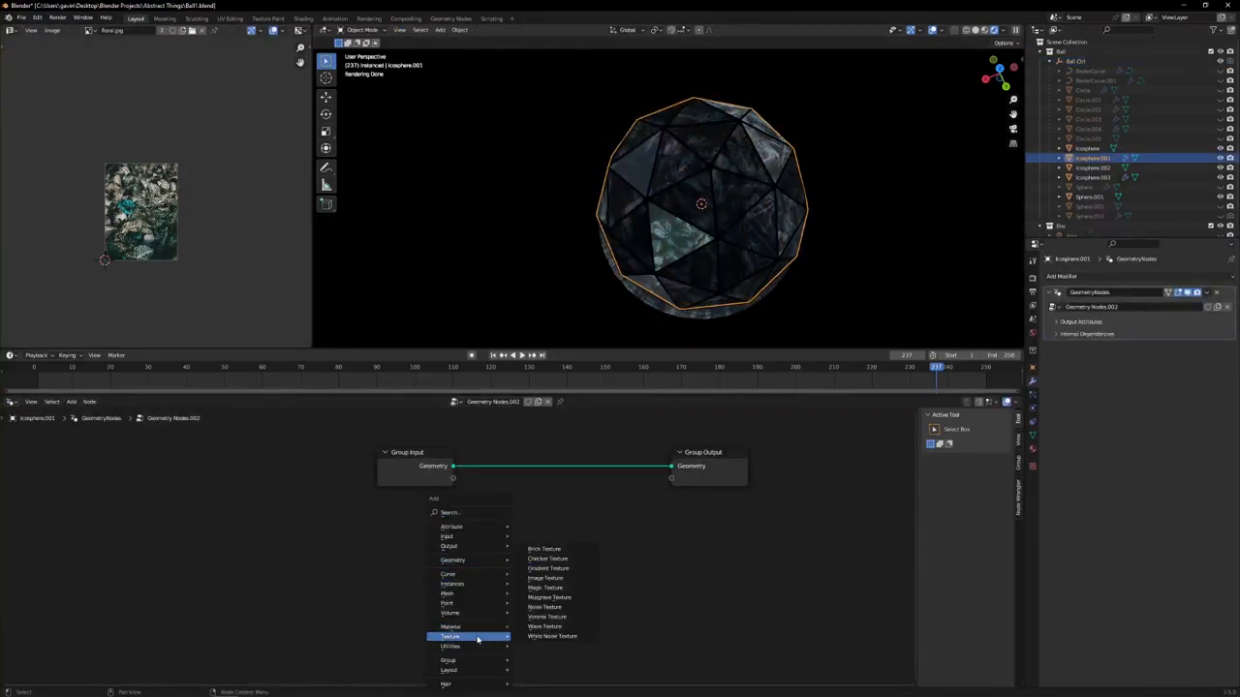
mouse_move(452, 595)
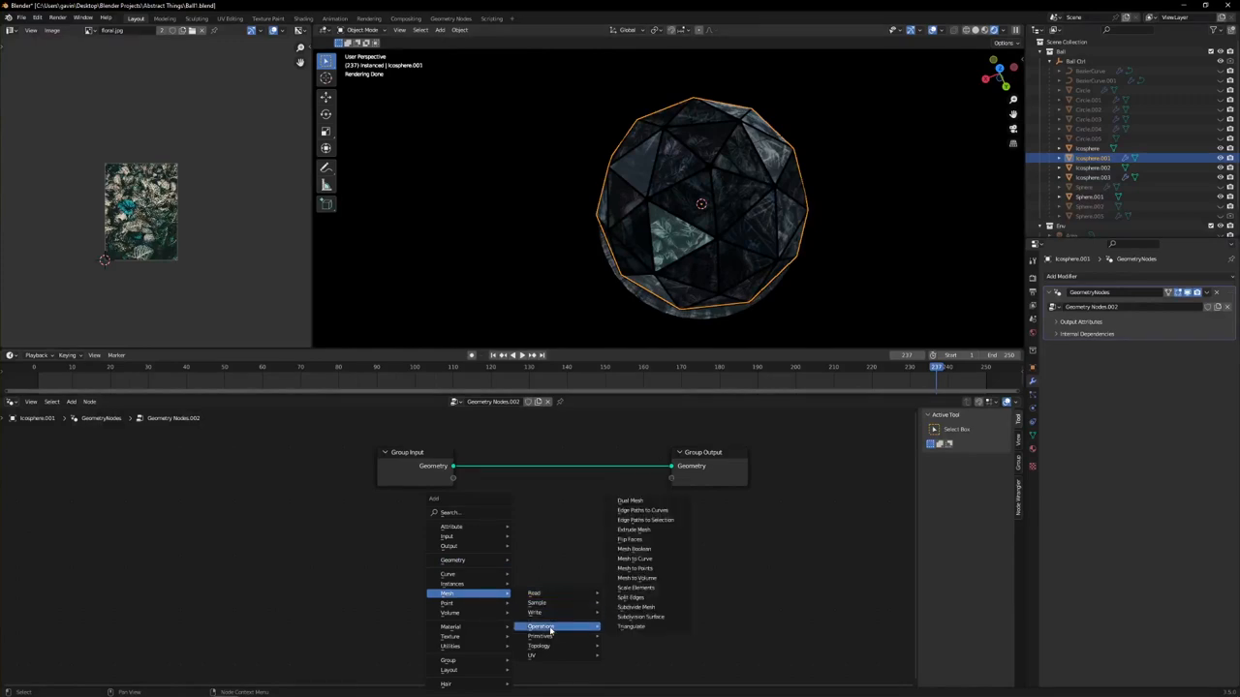
mouse_move(628, 500)
type("color")
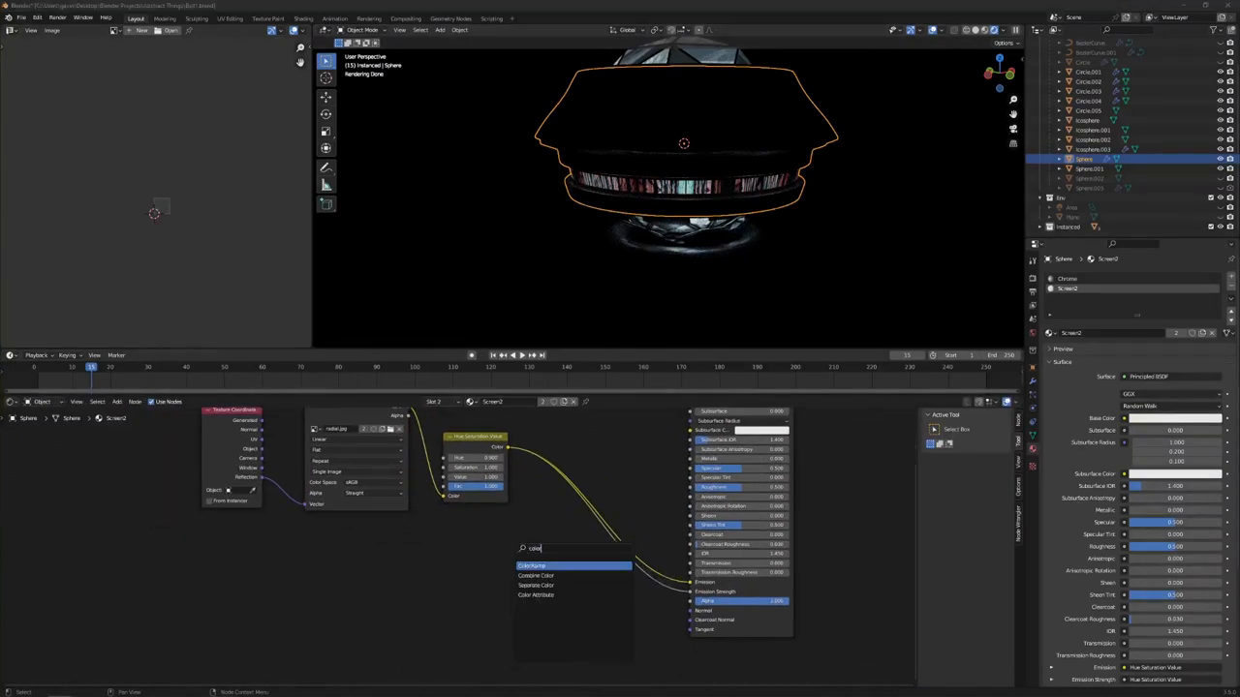
Place a Mix node below the Hue Saturation Value node in the Screen2 material.
left_click(538, 565)
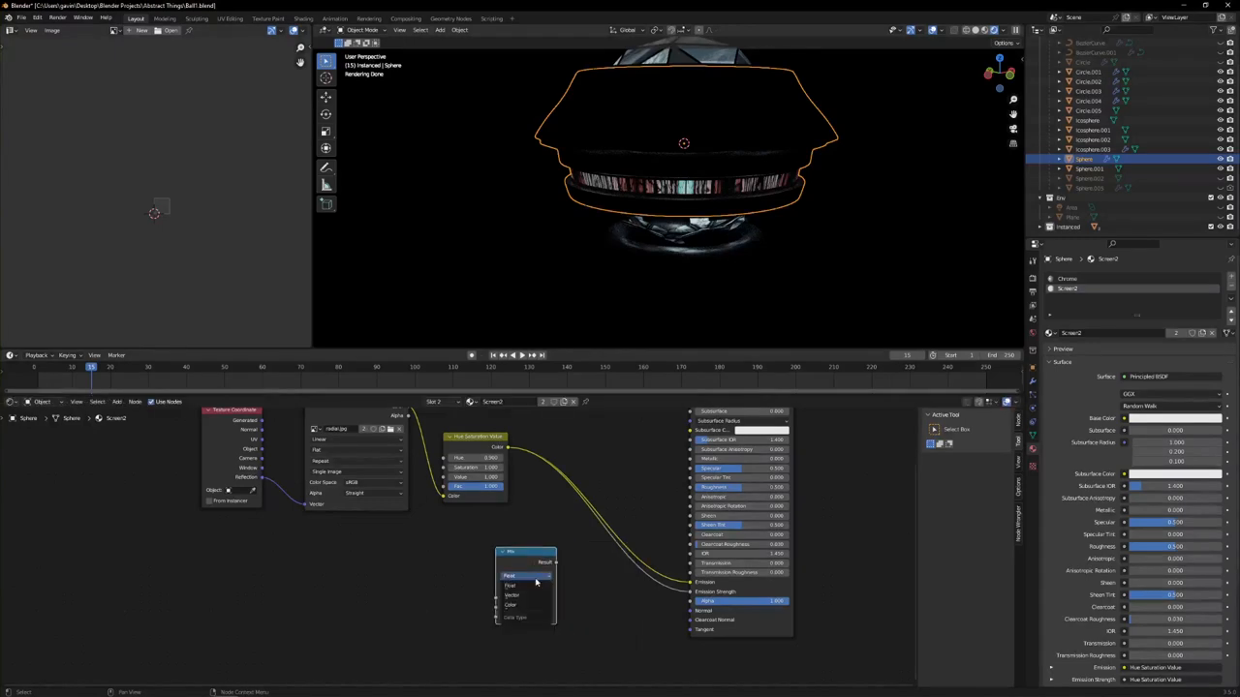